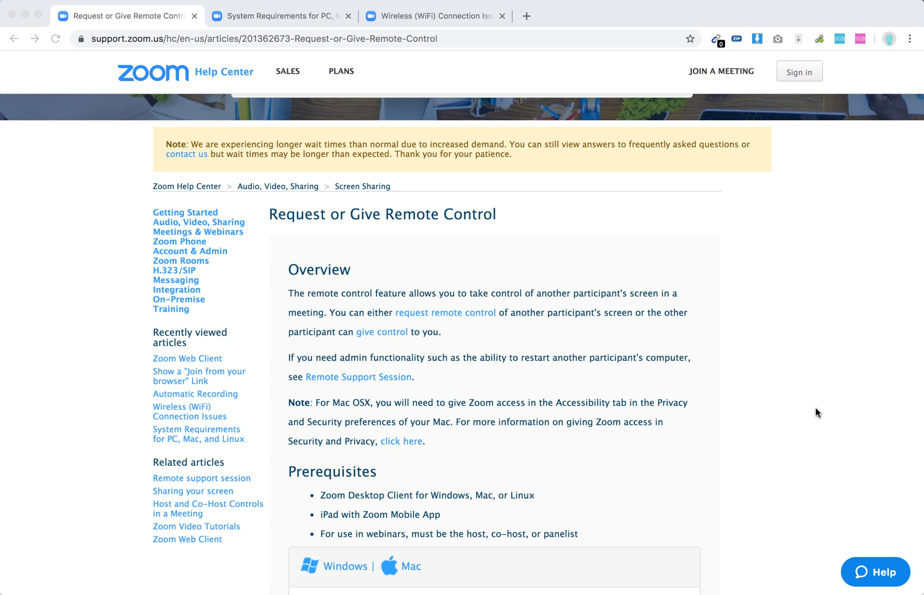
mouse_move(752, 389)
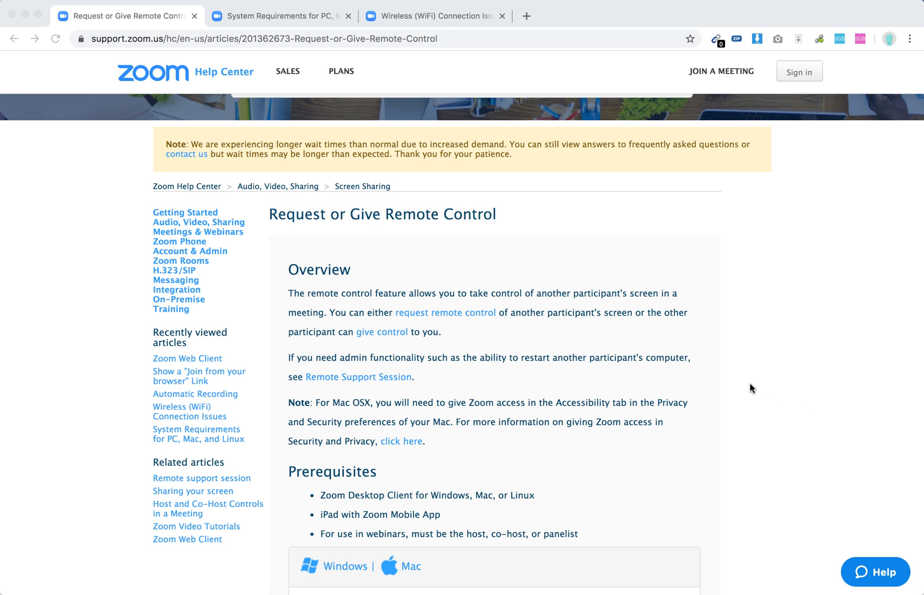
scroll("down", 3)
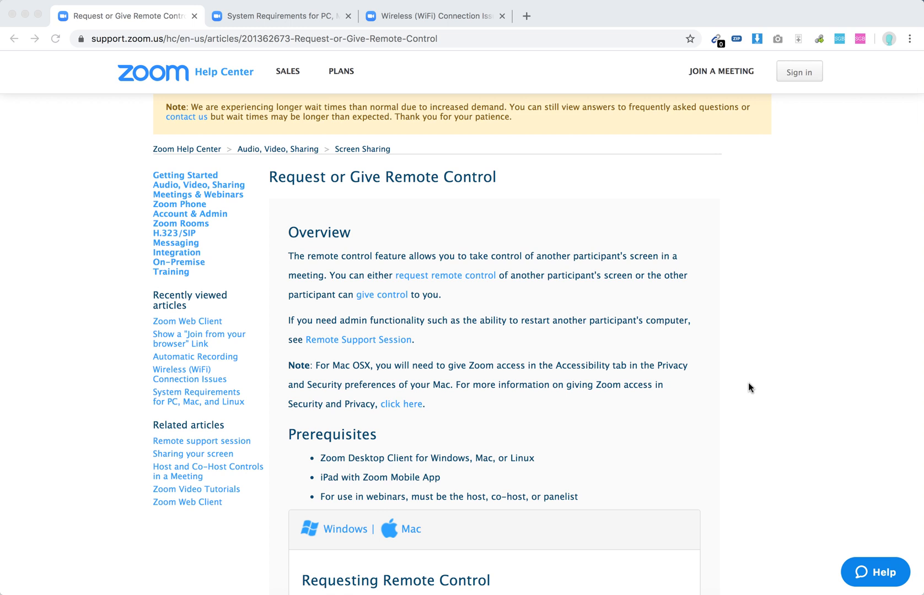
scroll("down", 3)
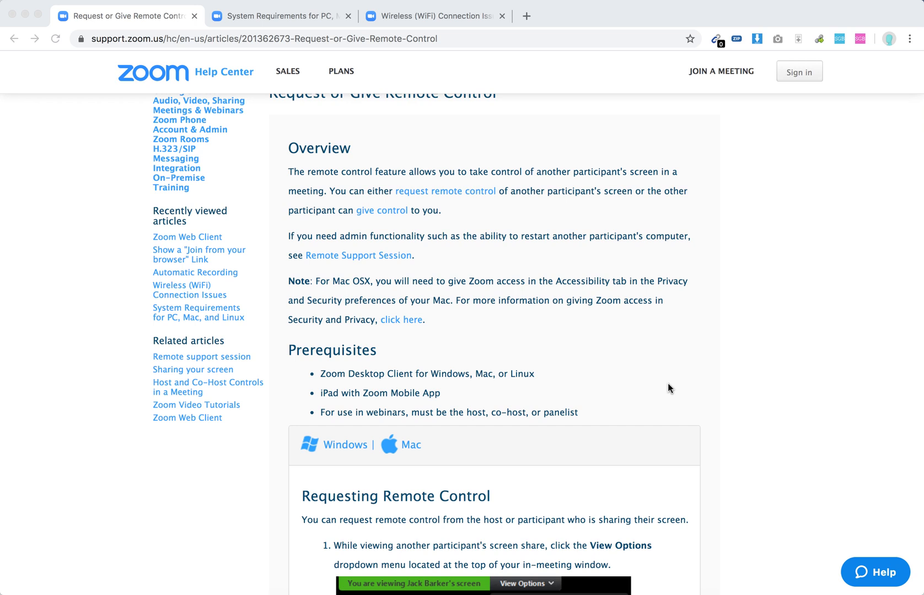
scroll("down", 3)
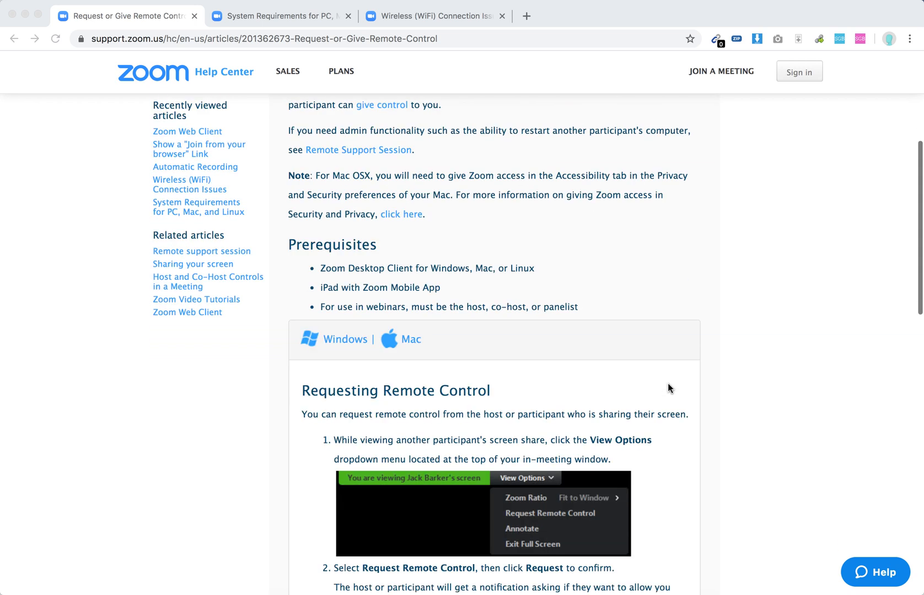
scroll("down", 3)
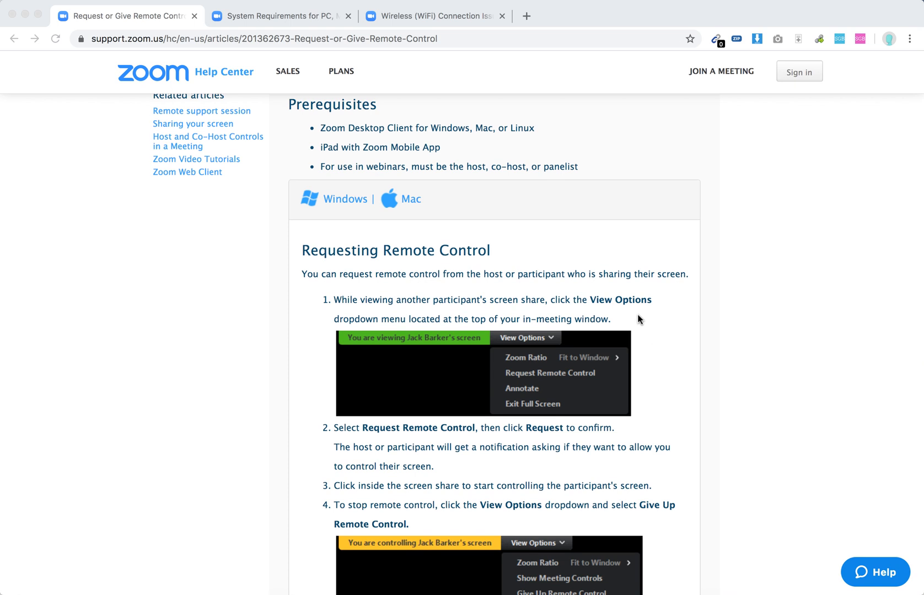
mouse_move(597, 319)
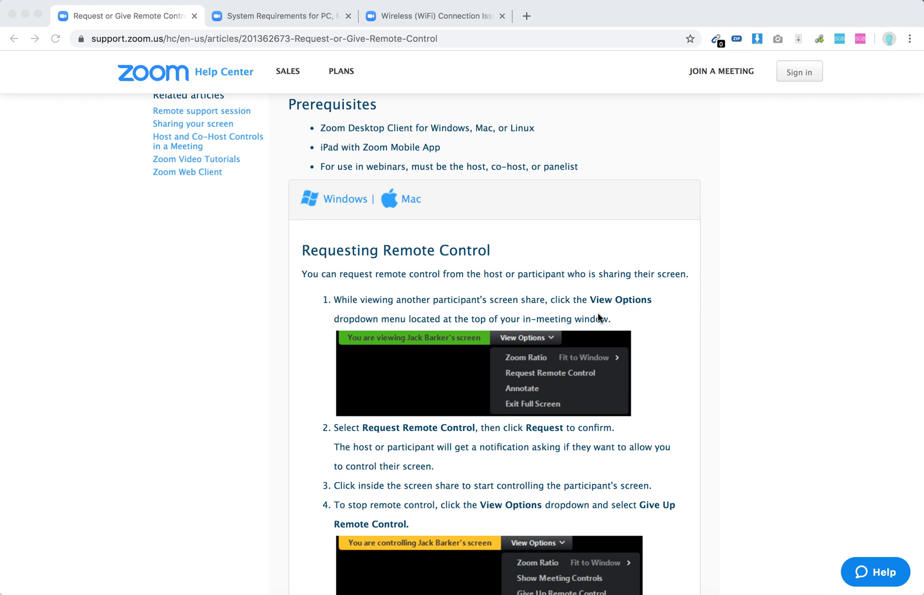
mouse_move(482, 345)
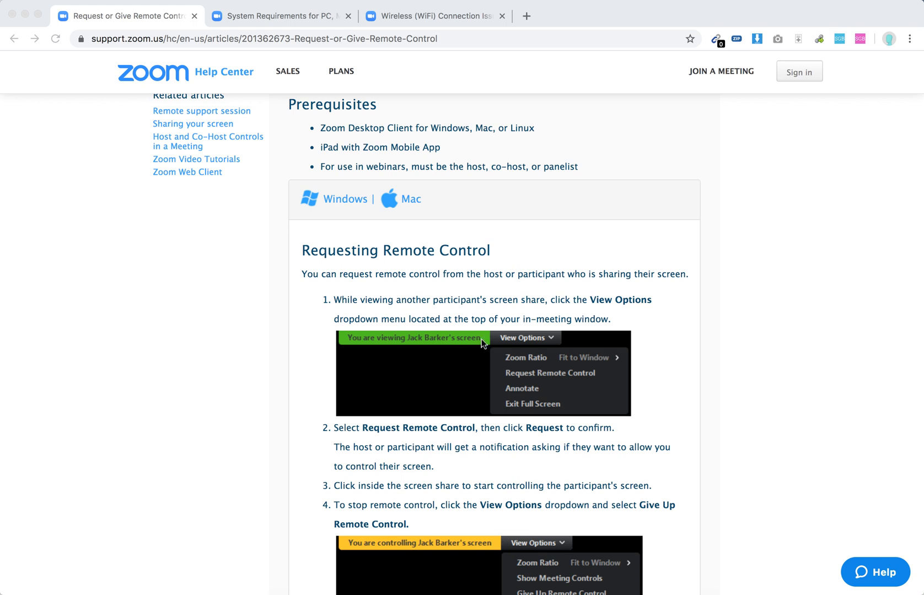
mouse_move(538, 363)
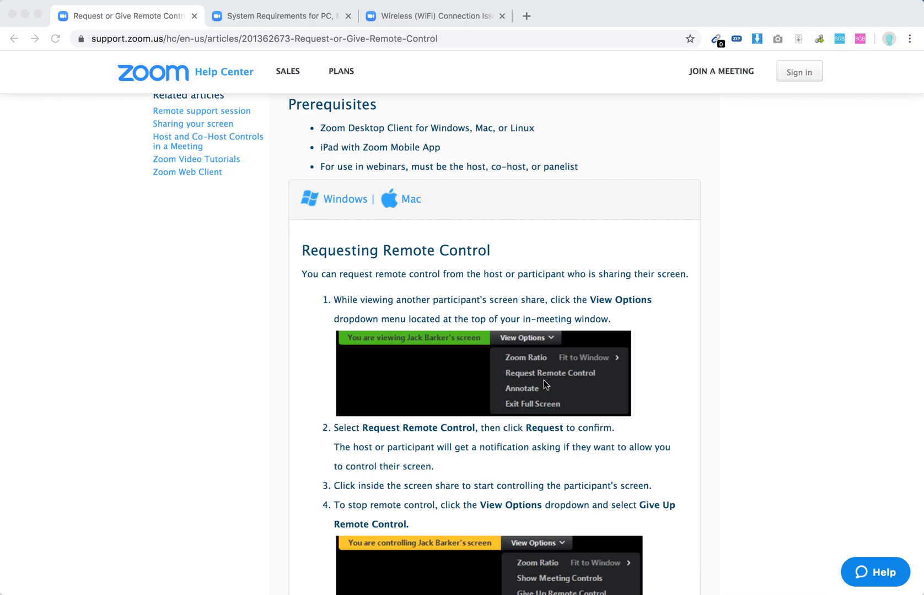
mouse_move(548, 428)
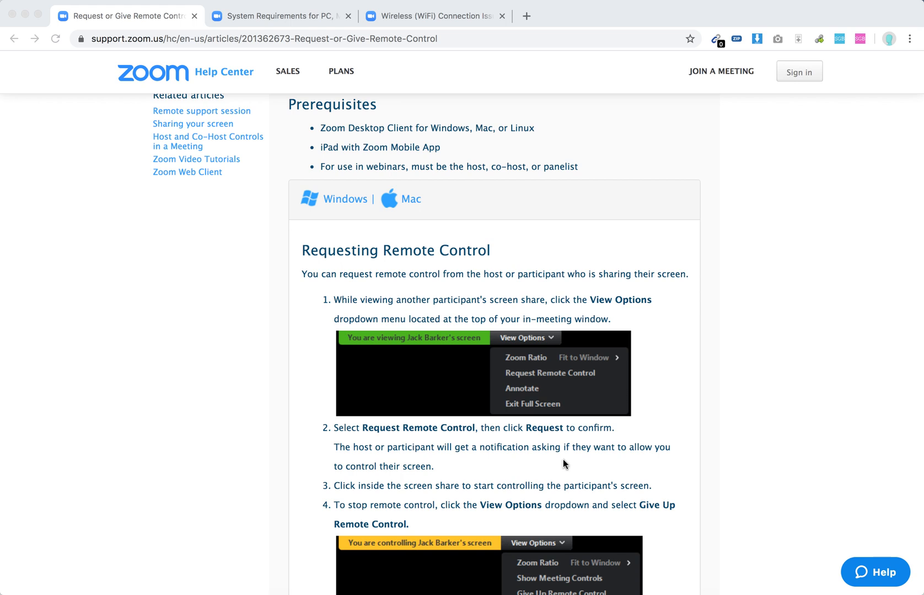
scroll("down", 3)
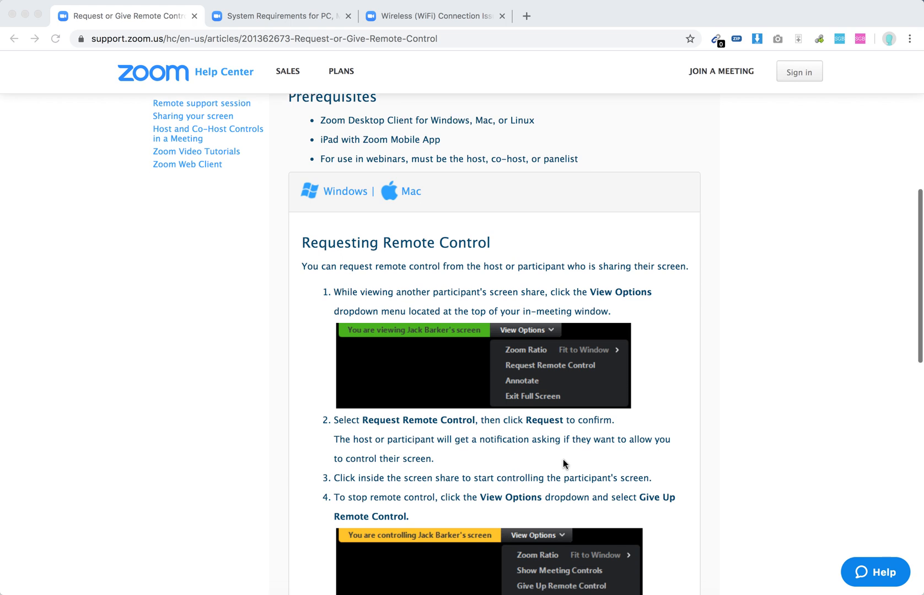
scroll("down", 3)
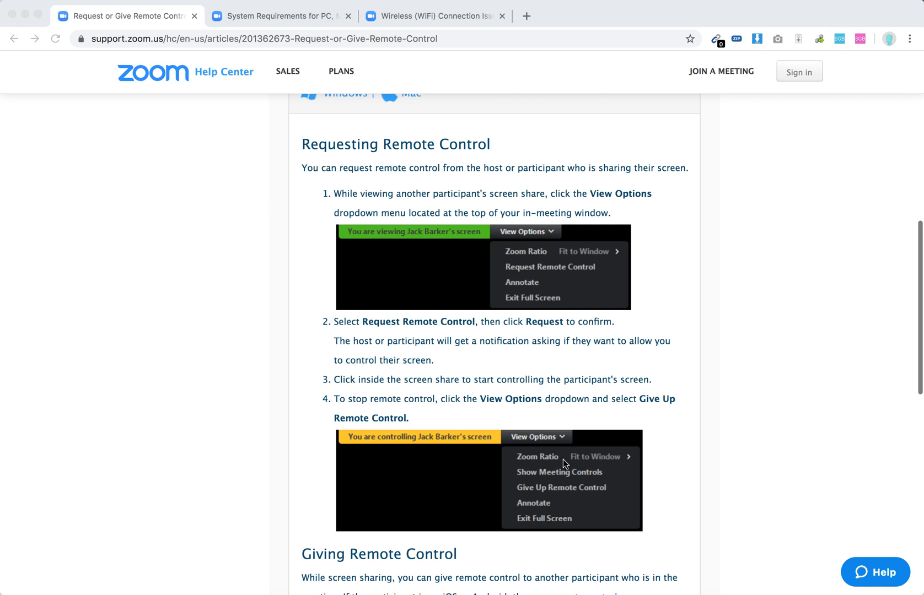
mouse_move(562, 551)
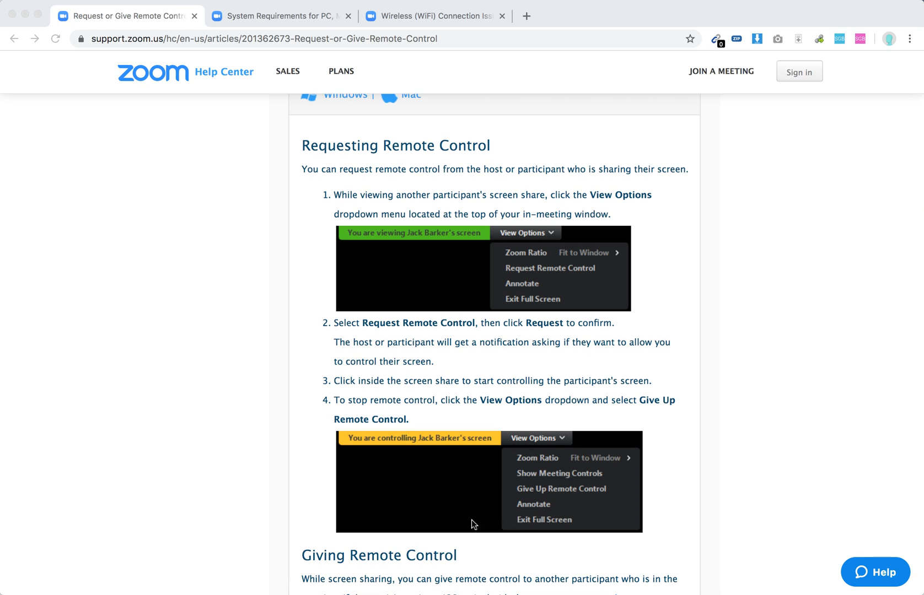
mouse_move(675, 471)
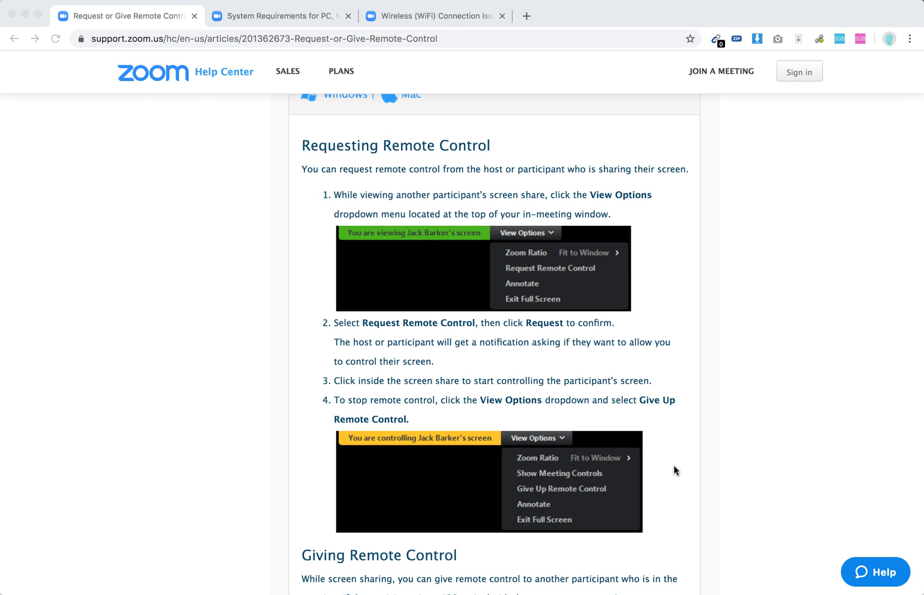
scroll("down", 3)
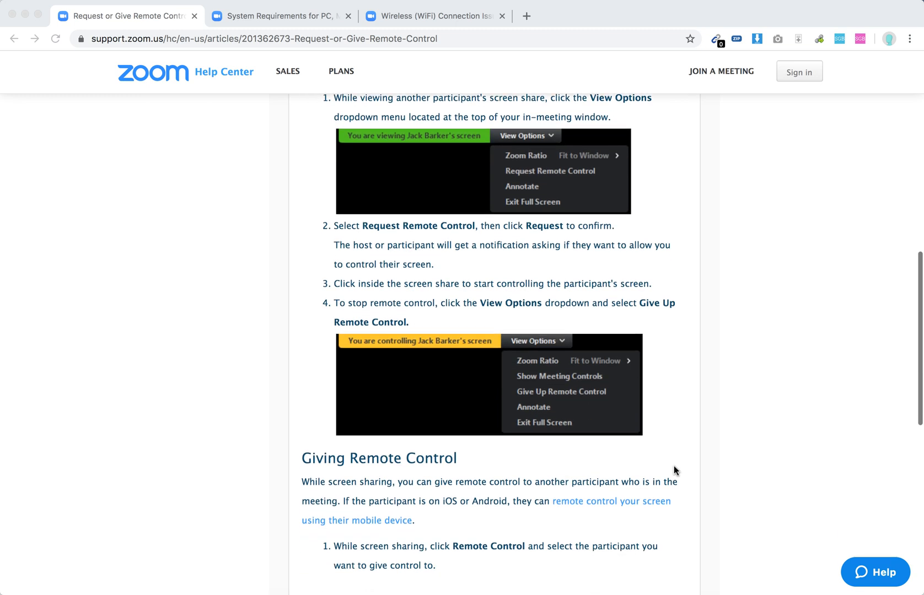
scroll("down", 3)
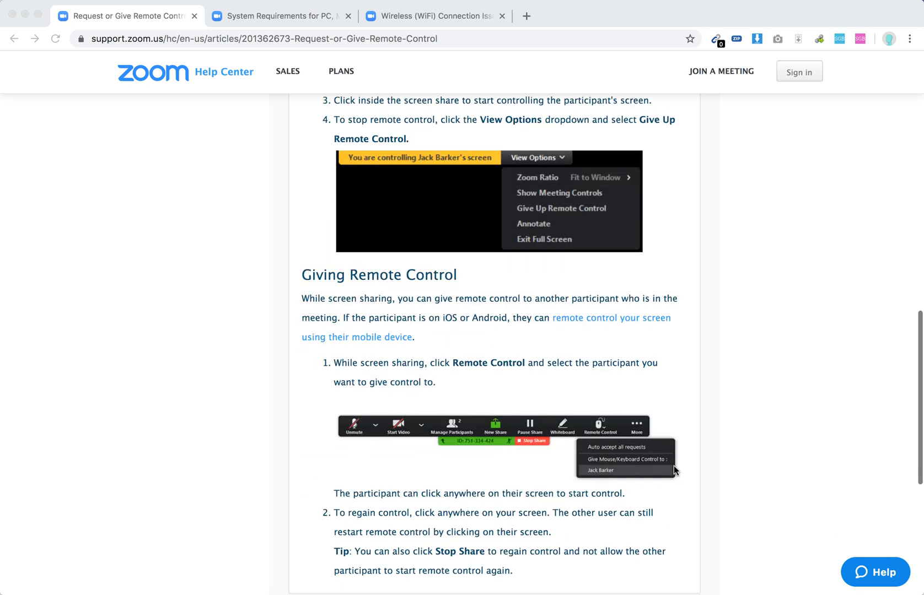
mouse_move(662, 407)
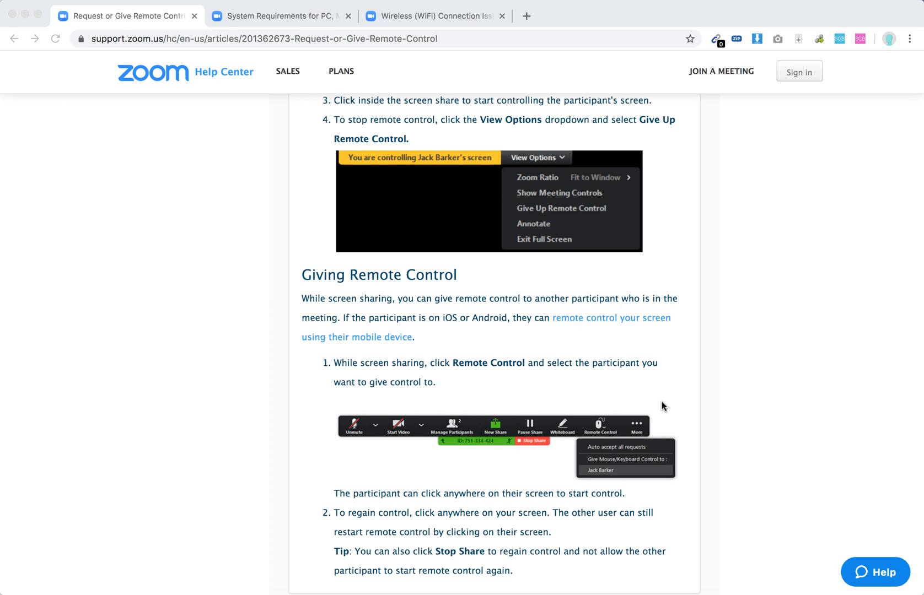
mouse_move(661, 410)
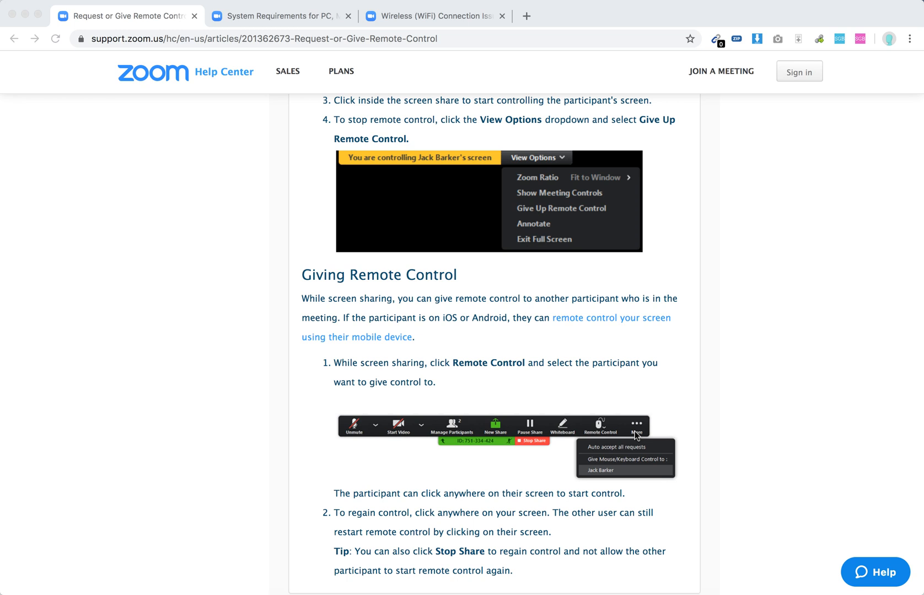
mouse_move(621, 474)
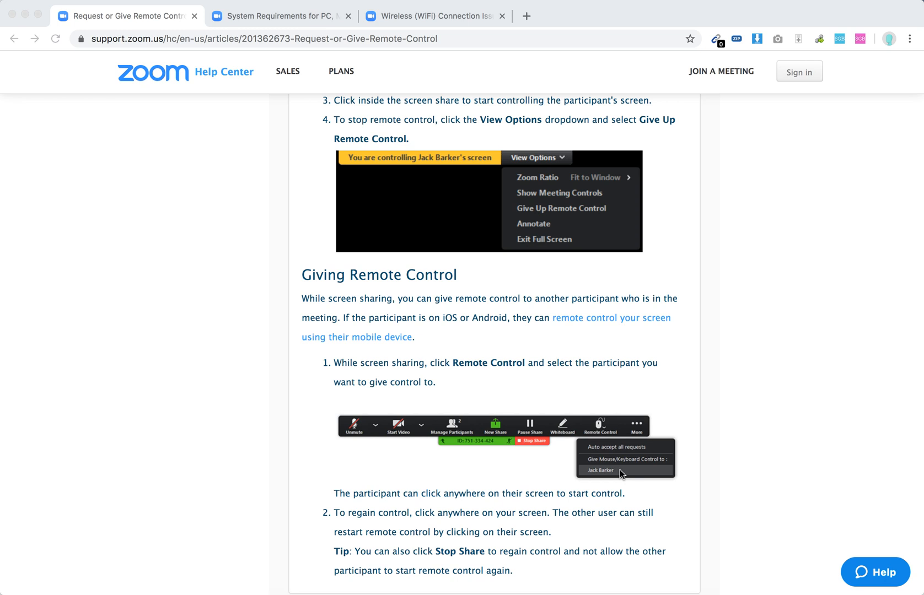
mouse_move(619, 475)
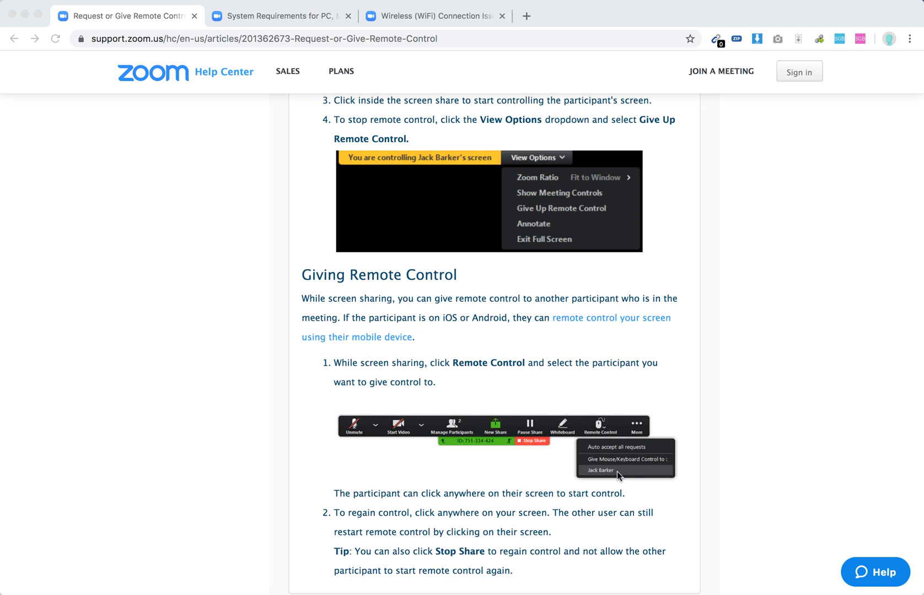
scroll("down", 3)
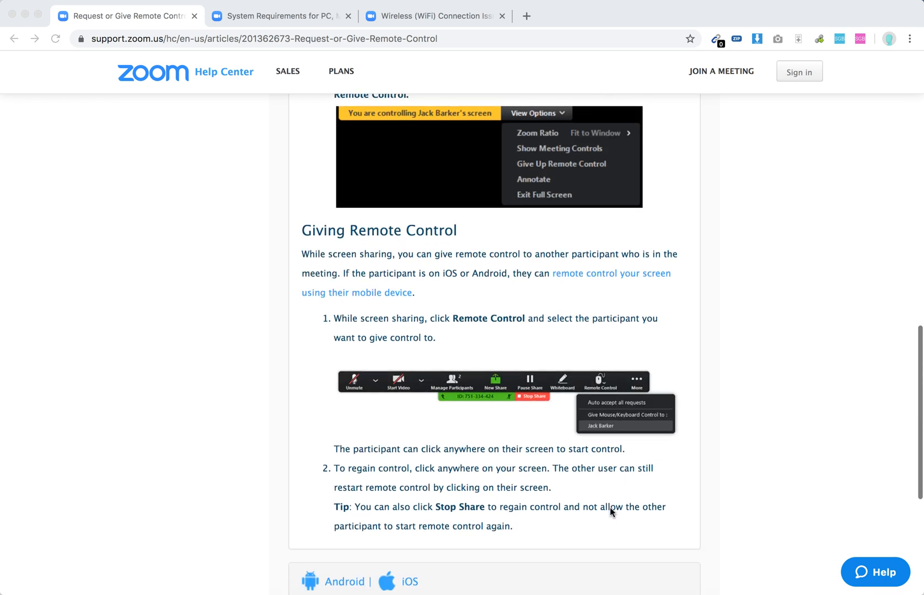
scroll("down", 3)
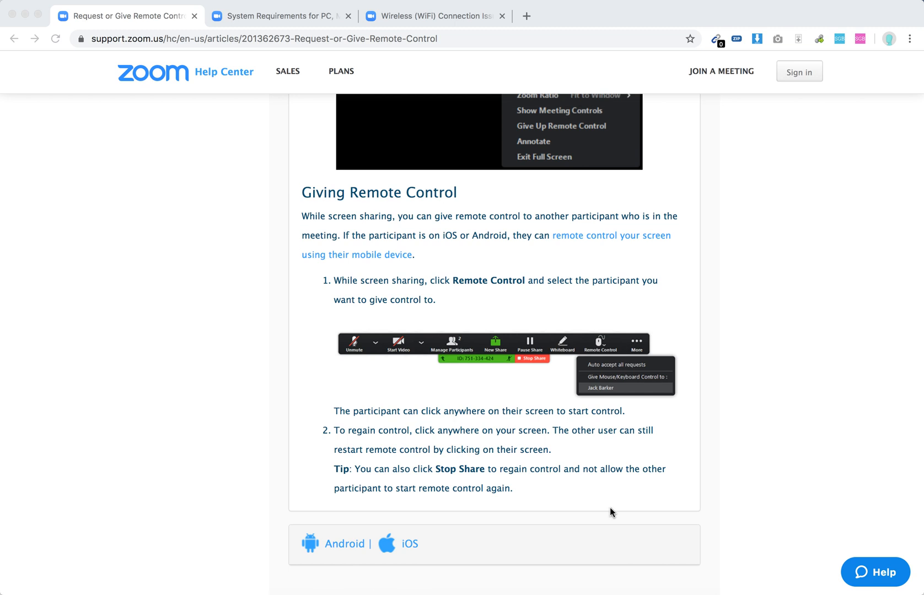
scroll("down", 3)
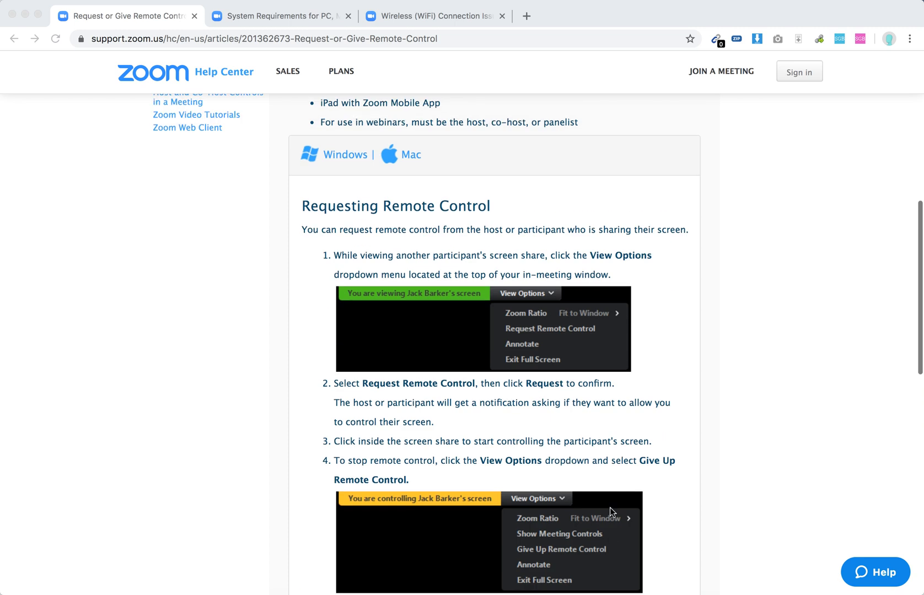
scroll("up", 3)
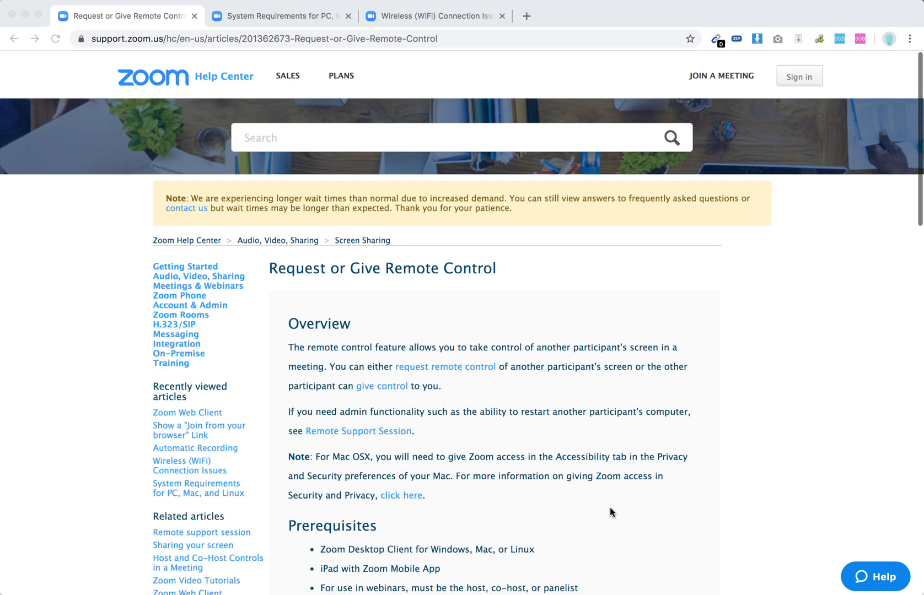